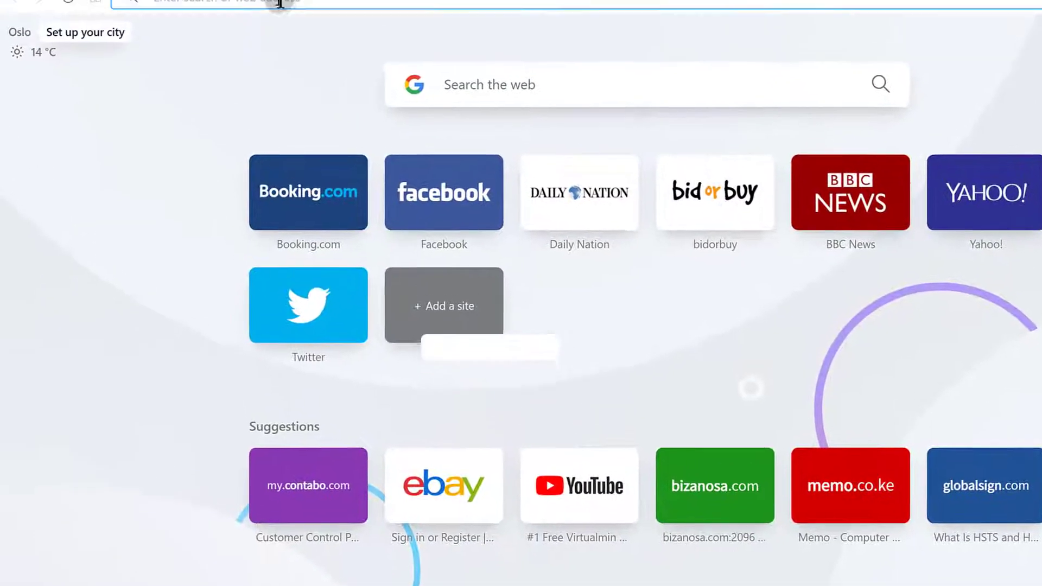
- Search Google for 'git' to find the official git-scm.com site
type("git")
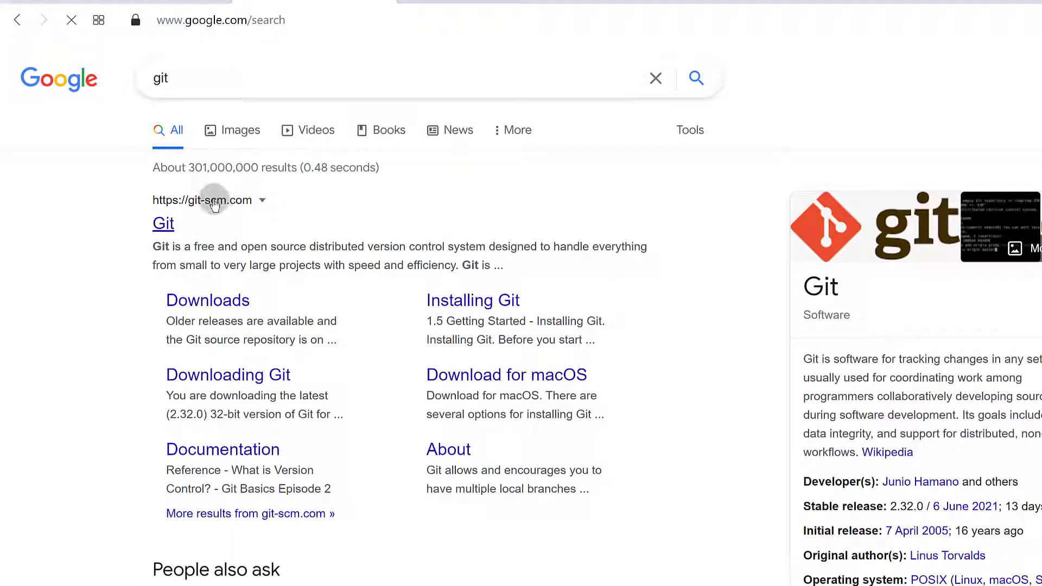
mouse_move(222, 295)
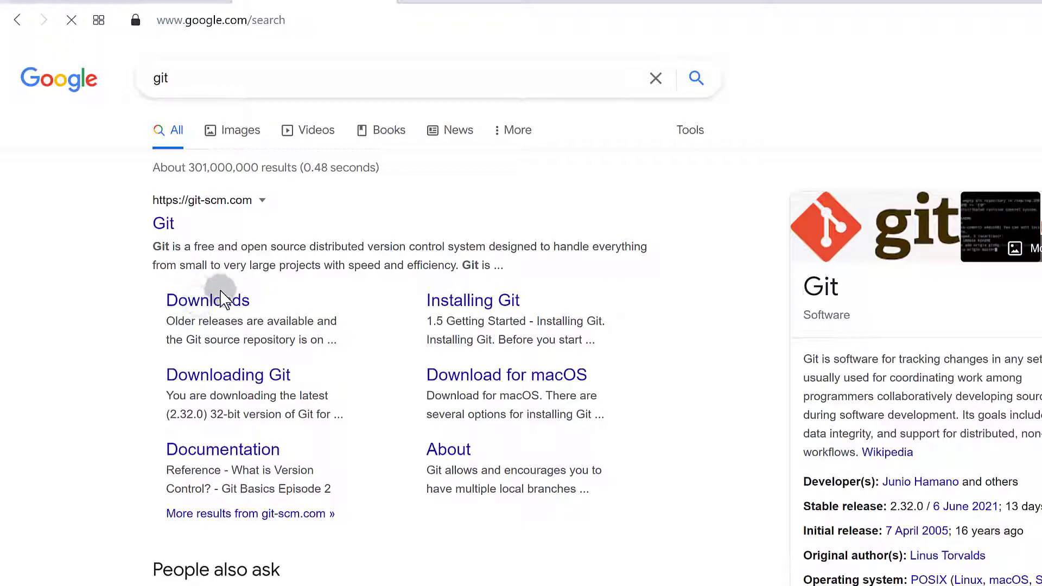
- Go to the git-scm.com Downloads page listing macOS, Windows and Linux/Unix builds
left_click(207, 300)
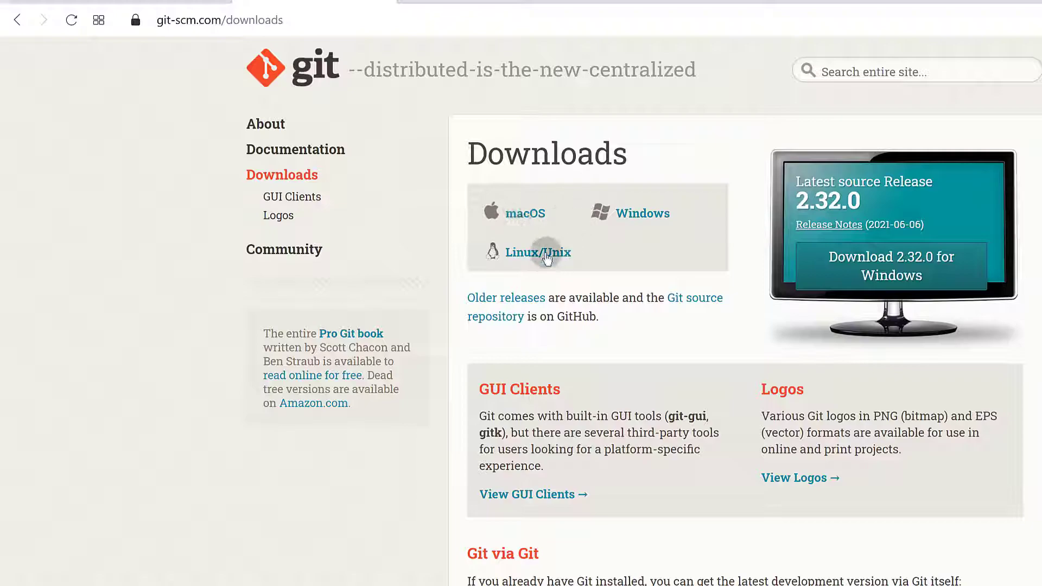
mouse_move(645, 236)
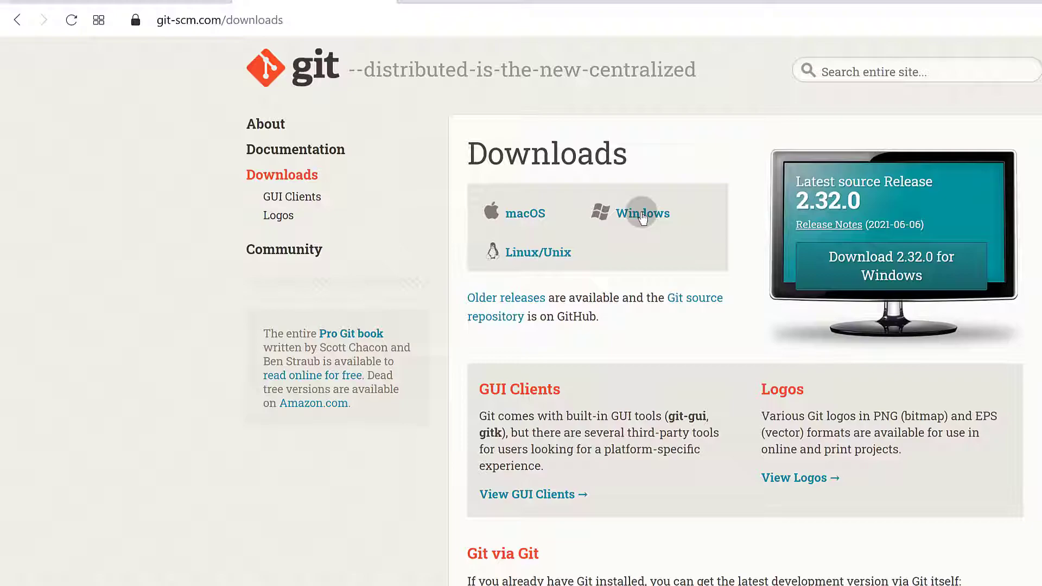
scroll("down", 3)
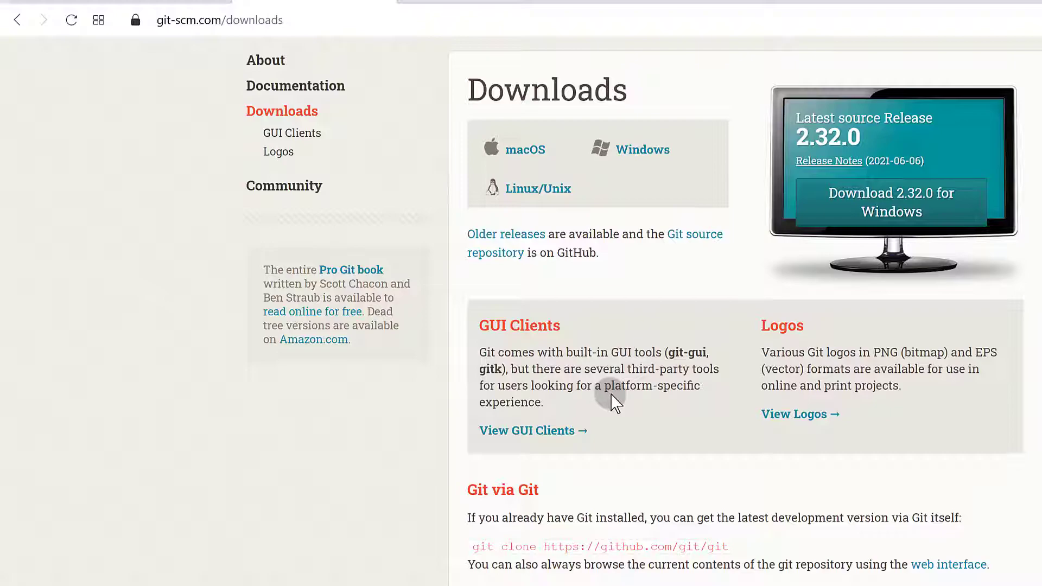
mouse_move(222, 581)
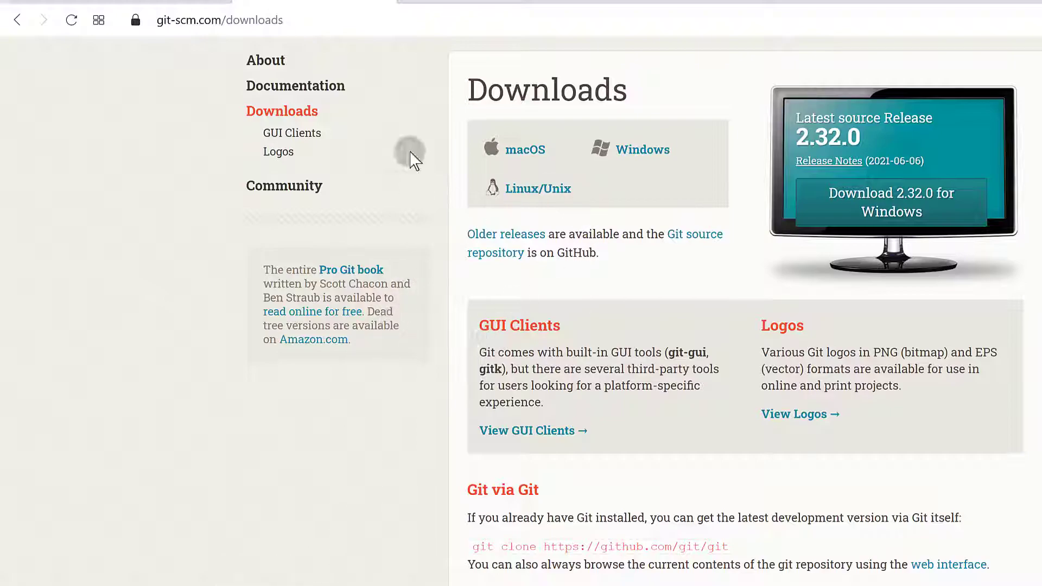
mouse_move(388, 6)
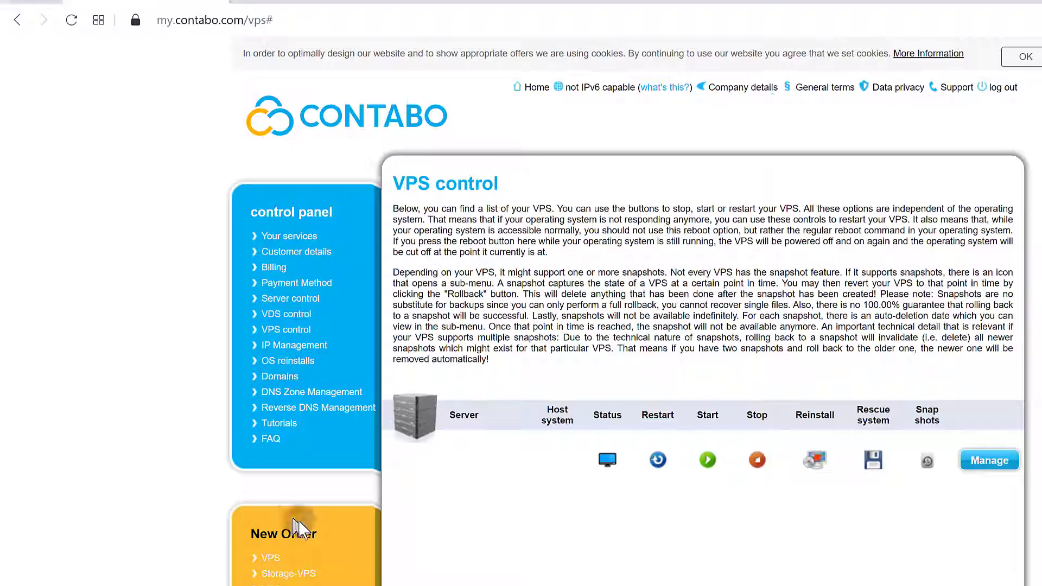
mouse_move(298, 532)
type("git")
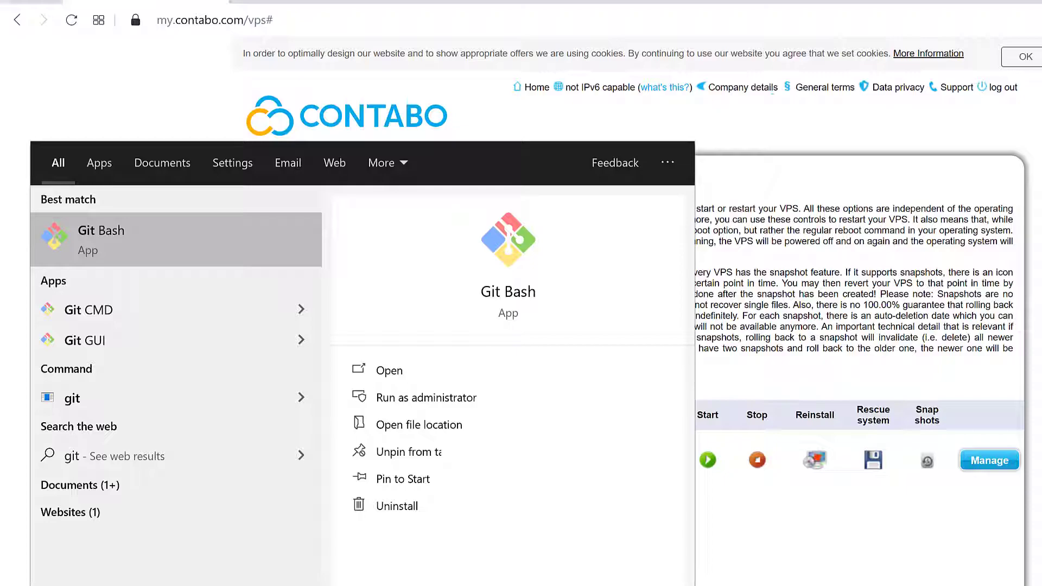
mouse_move(113, 249)
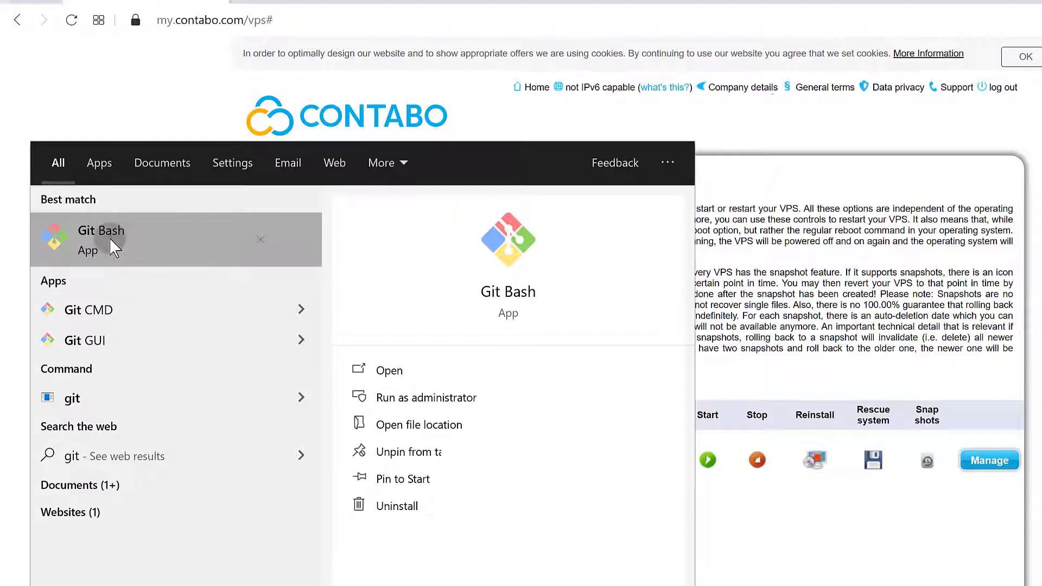
- Launch Git Bash from the Start menu search to get a MINGW64 shell prompt
left_click(101, 240)
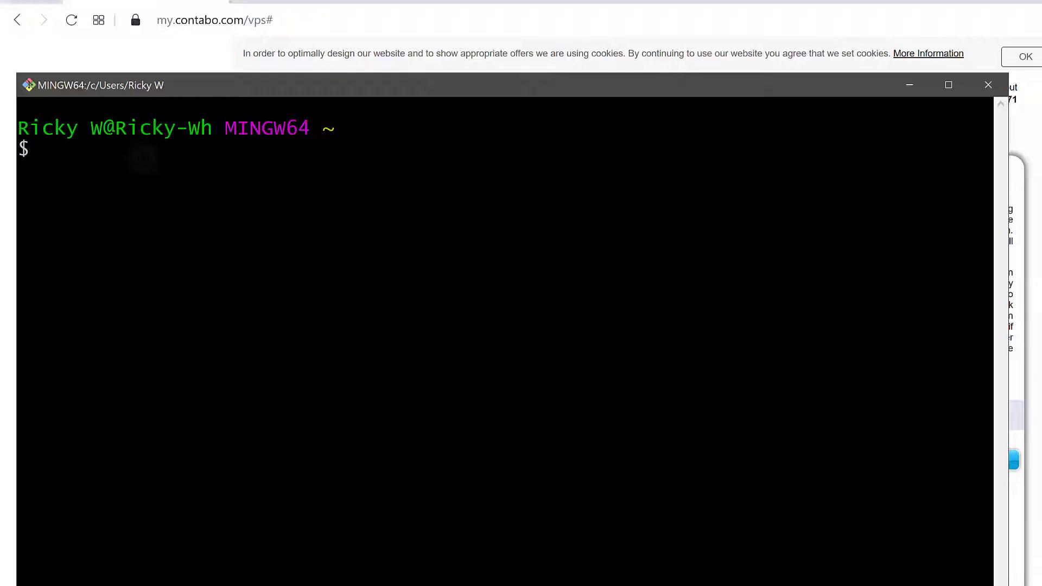
- Enter 'ssh root@' followed by the pasted VPS IP address as the login command
type("ssh roo")
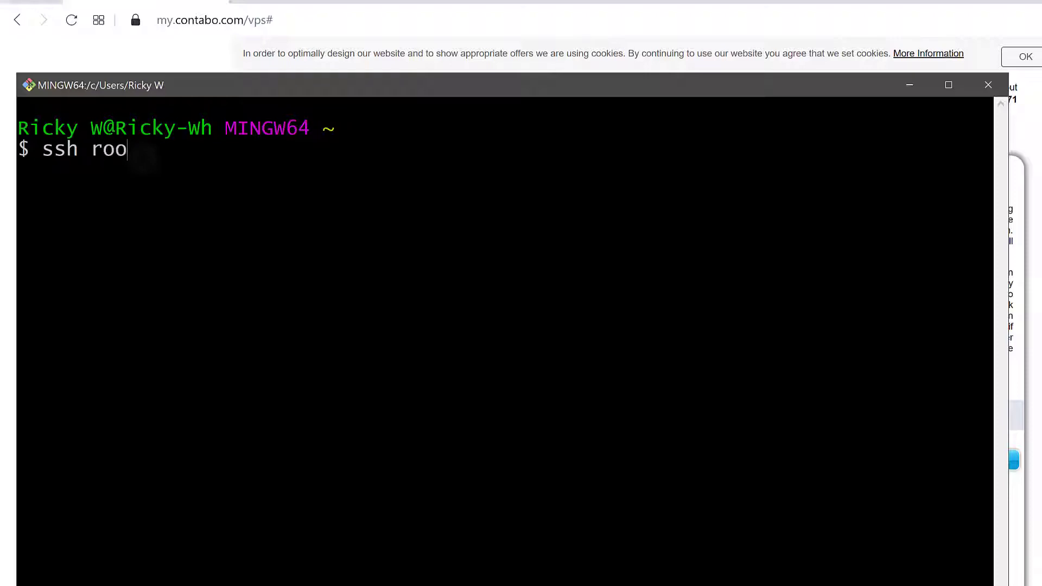
type("t@")
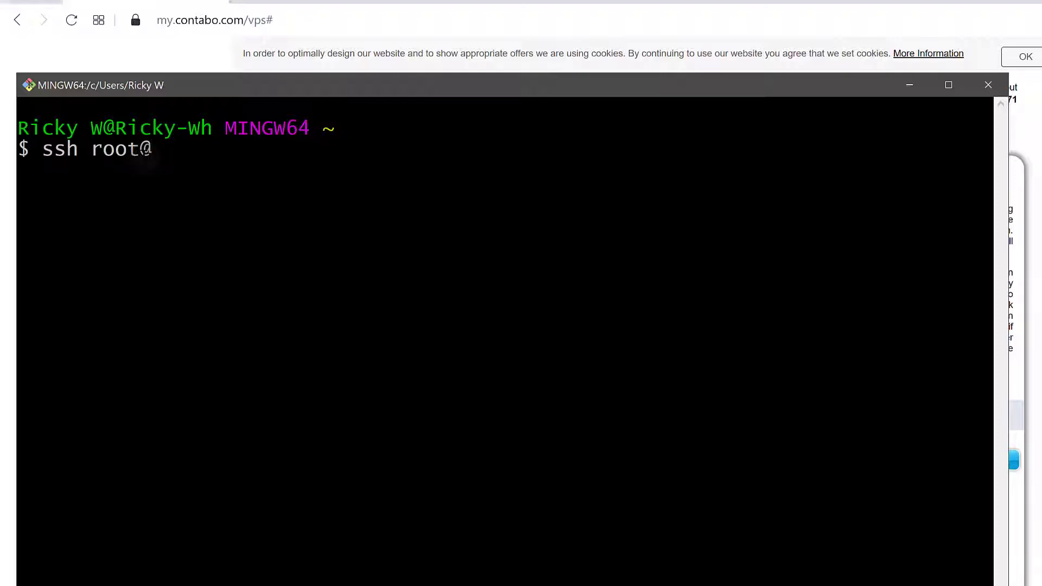
right_click(153, 150)
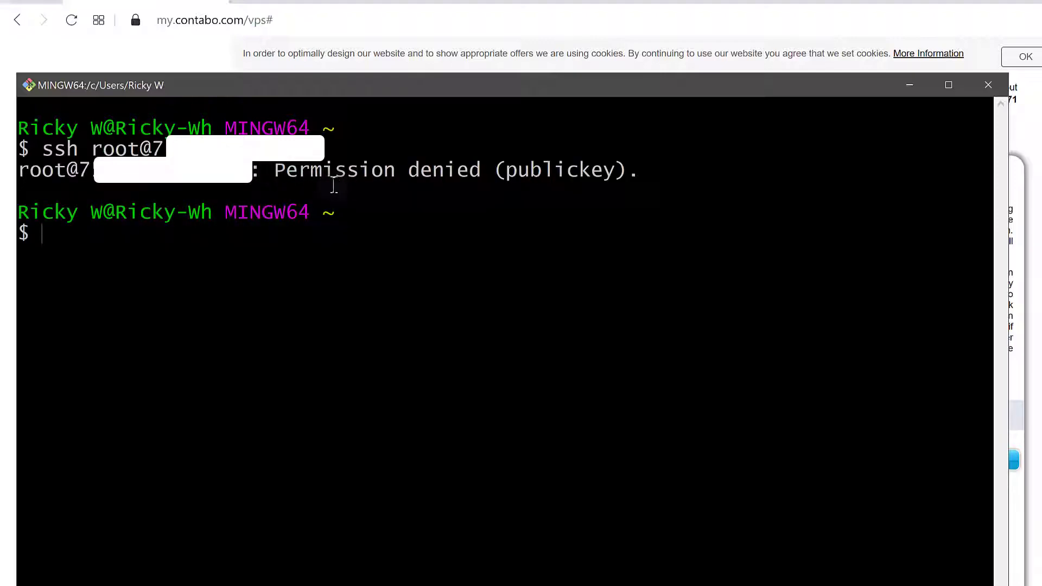
mouse_move(379, 268)
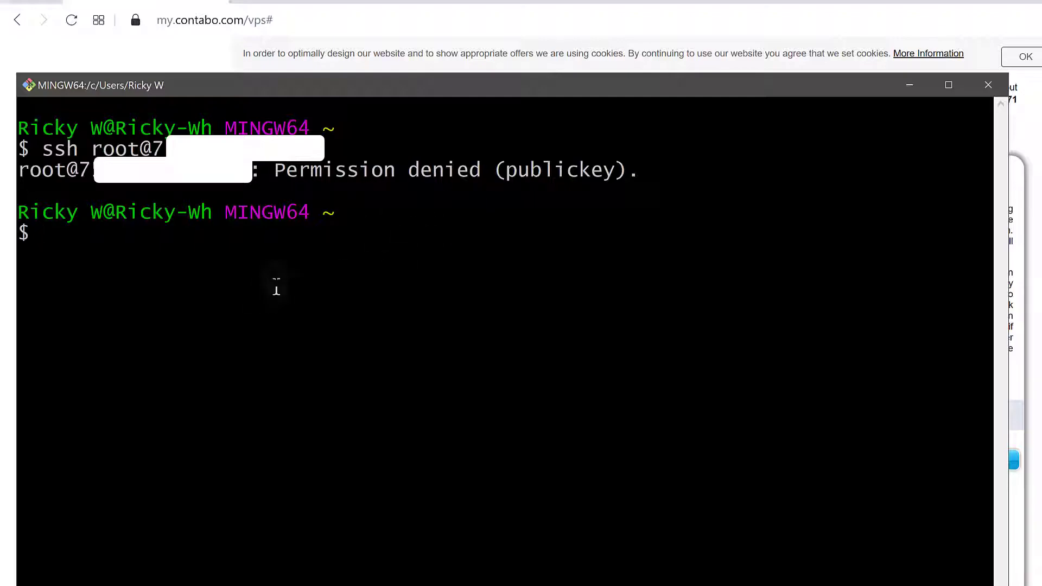
mouse_move(981, 104)
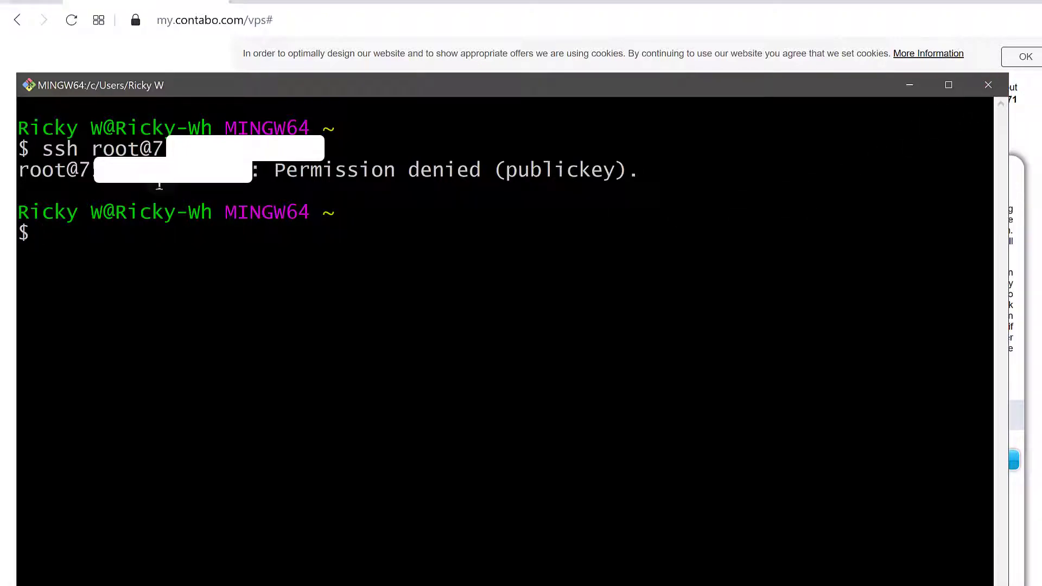
- Select the earlier ssh command text after the Permission denied (publickey) refusal
double_click(100, 148)
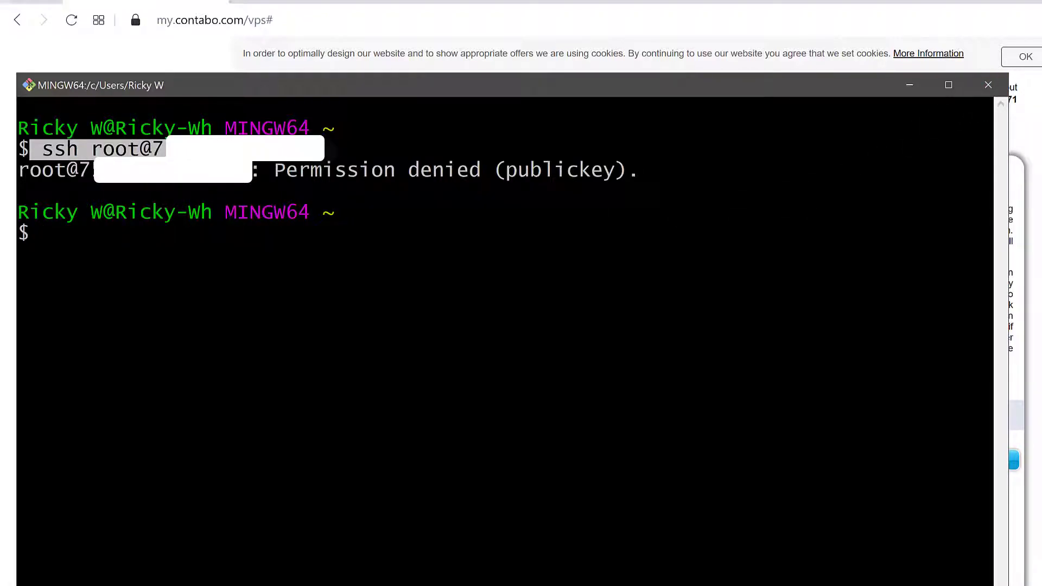